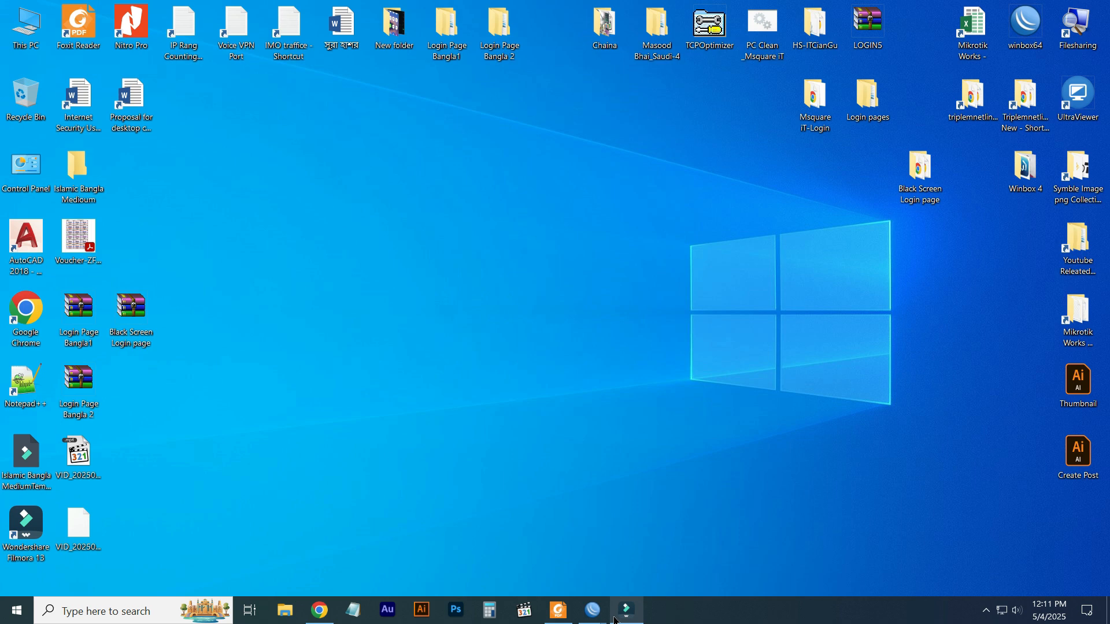
Bring the WinBox router session forward and start a New Terminal on it
right_click(478, 267)
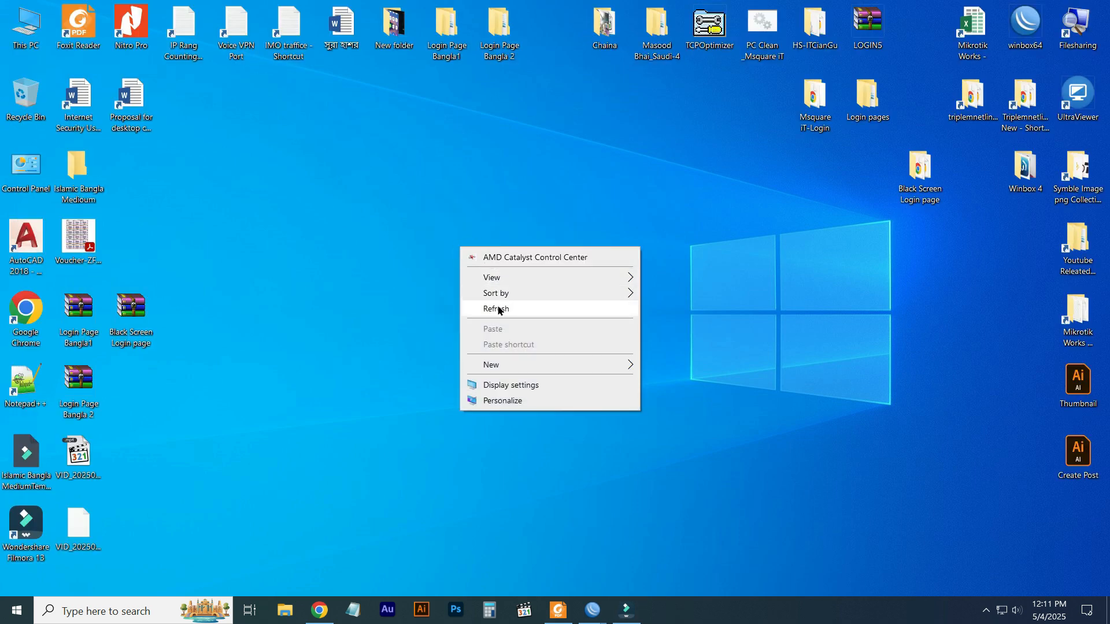
mouse_move(592, 609)
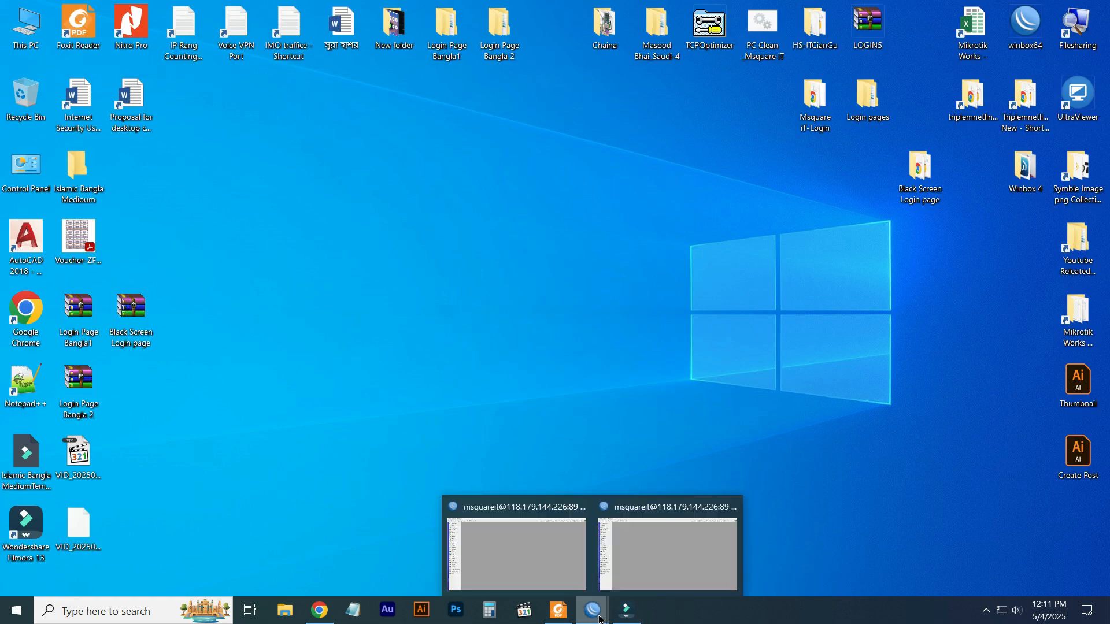
left_click(517, 554)
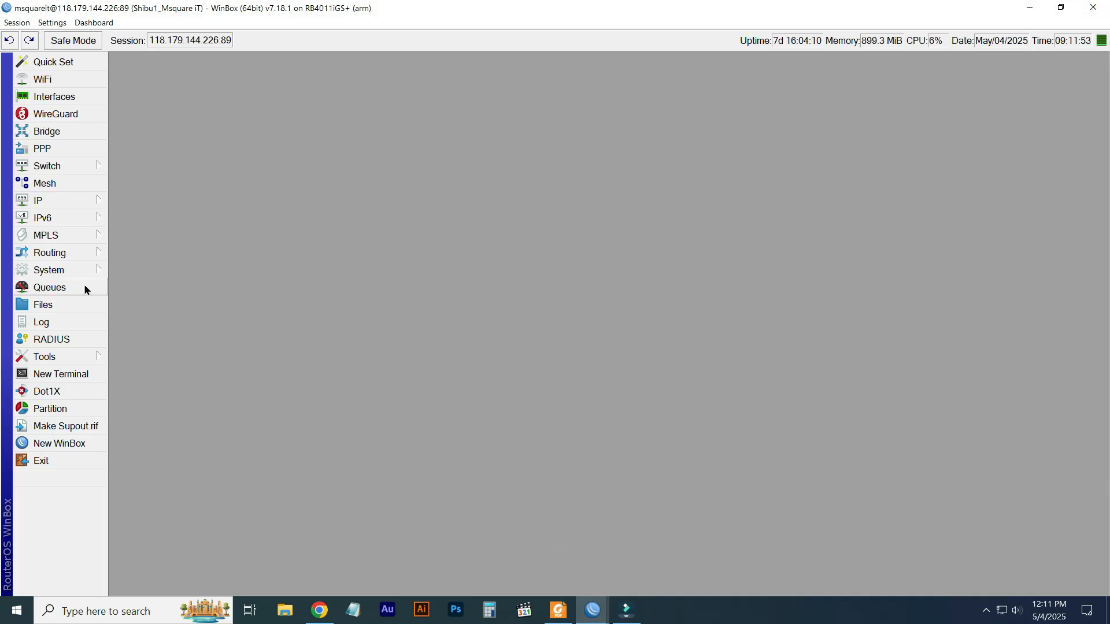
left_click(61, 374)
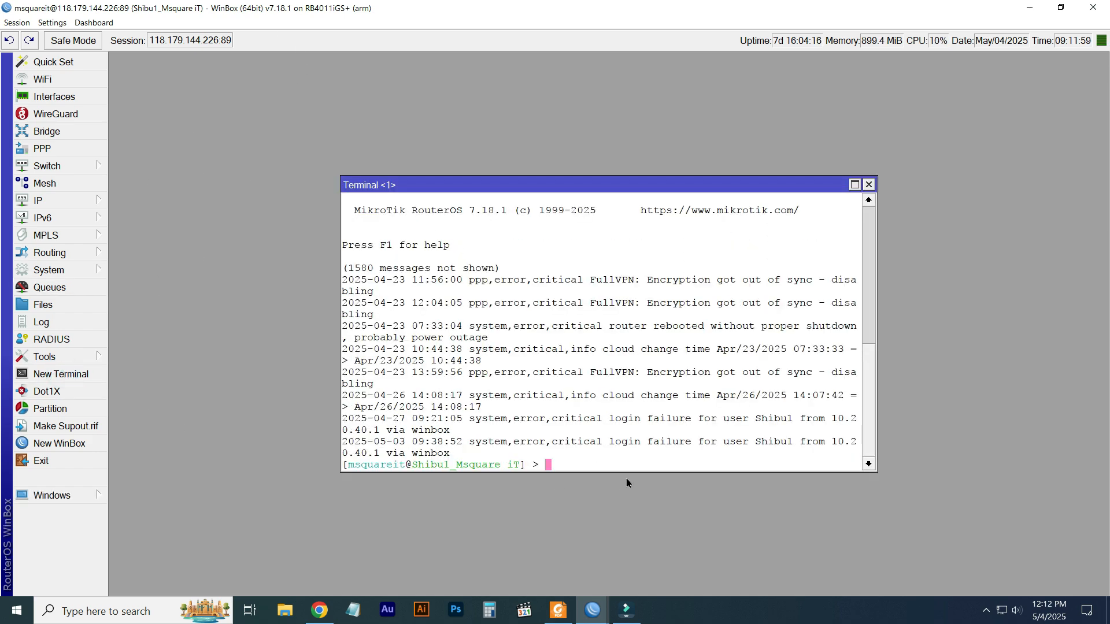
Enter the command 'export file=Backup' at the terminal prompt without running it
type("ex")
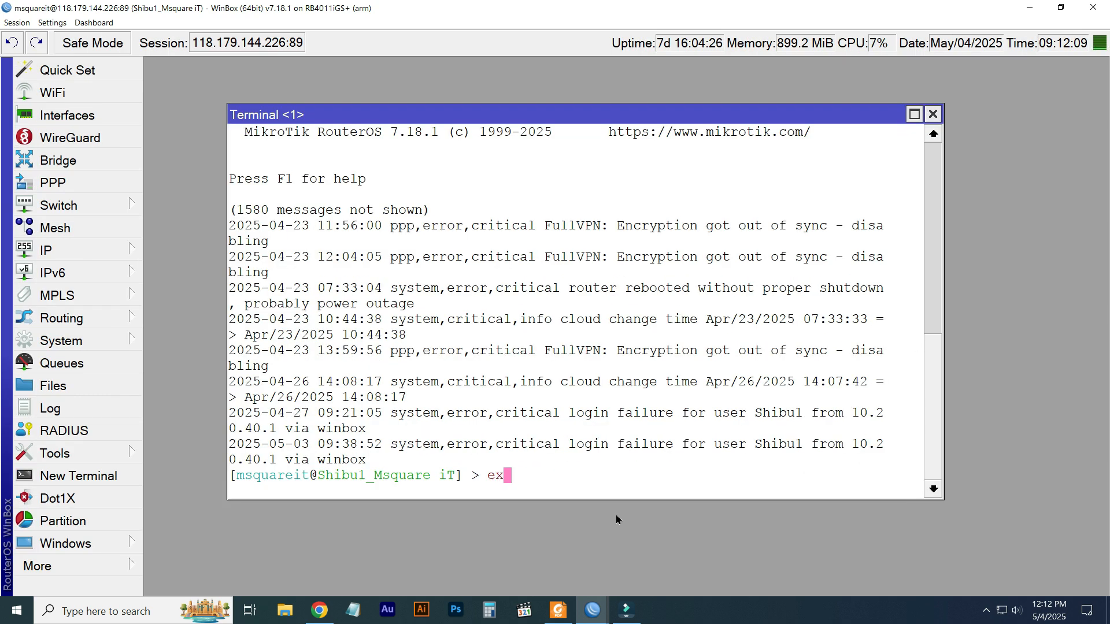
type("port")
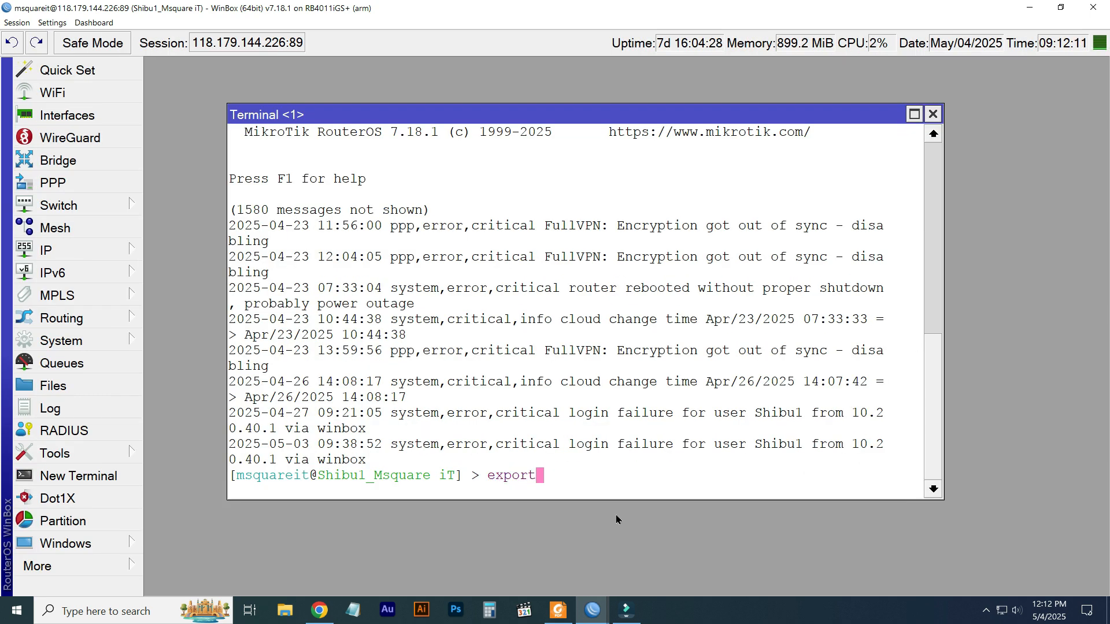
type("file")
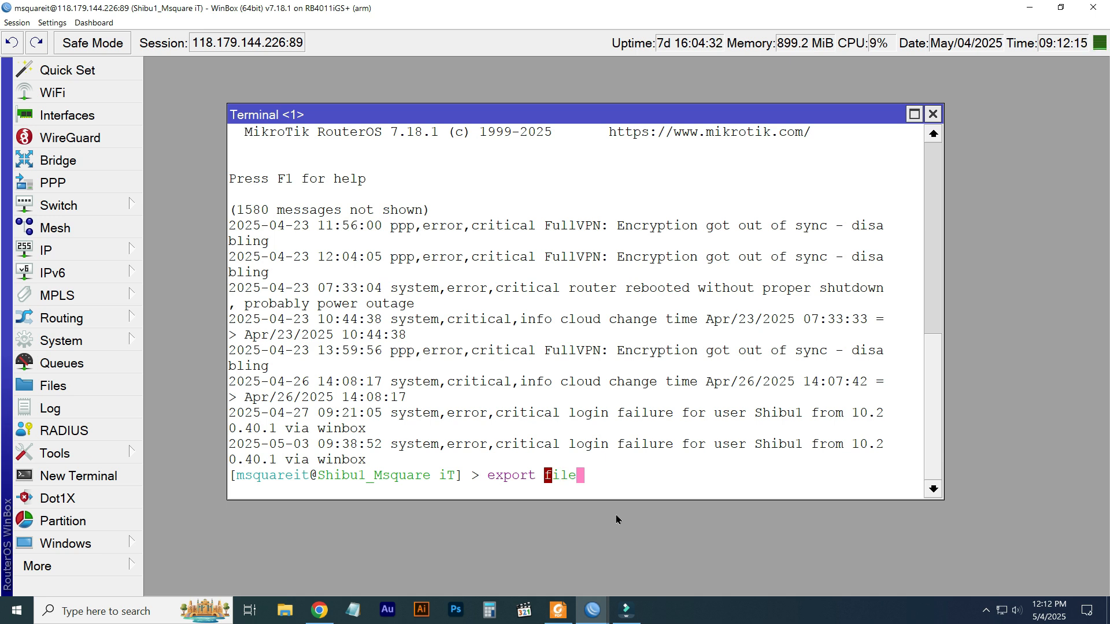
type("=")
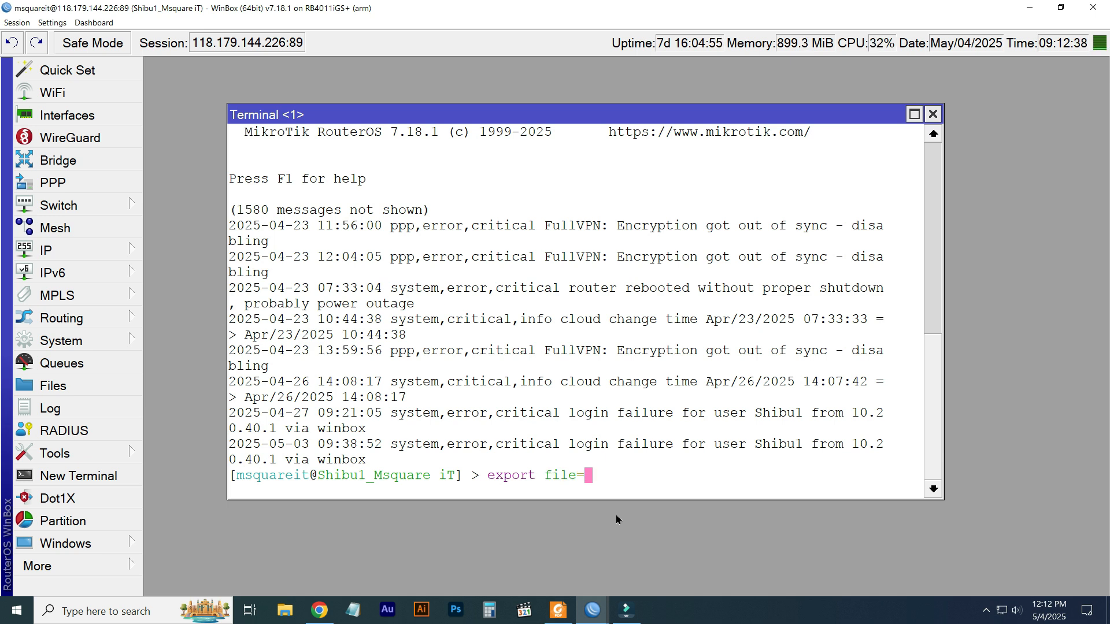
type("Bac")
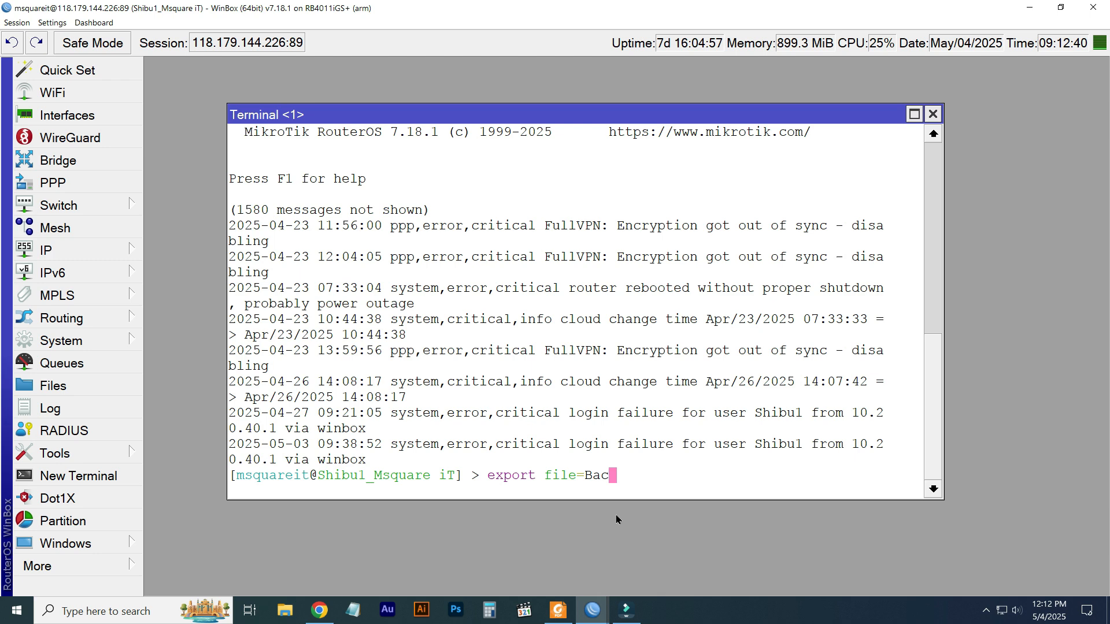
type("kup")
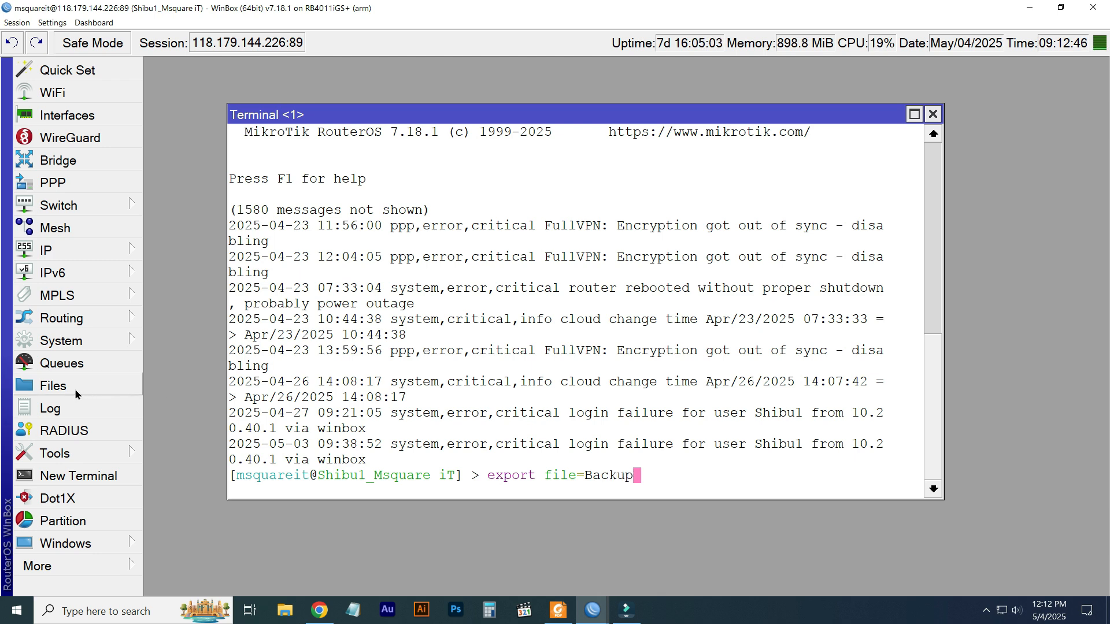
Show the router's File List beside the terminal and look through the hotspot and log files
left_click(53, 385)
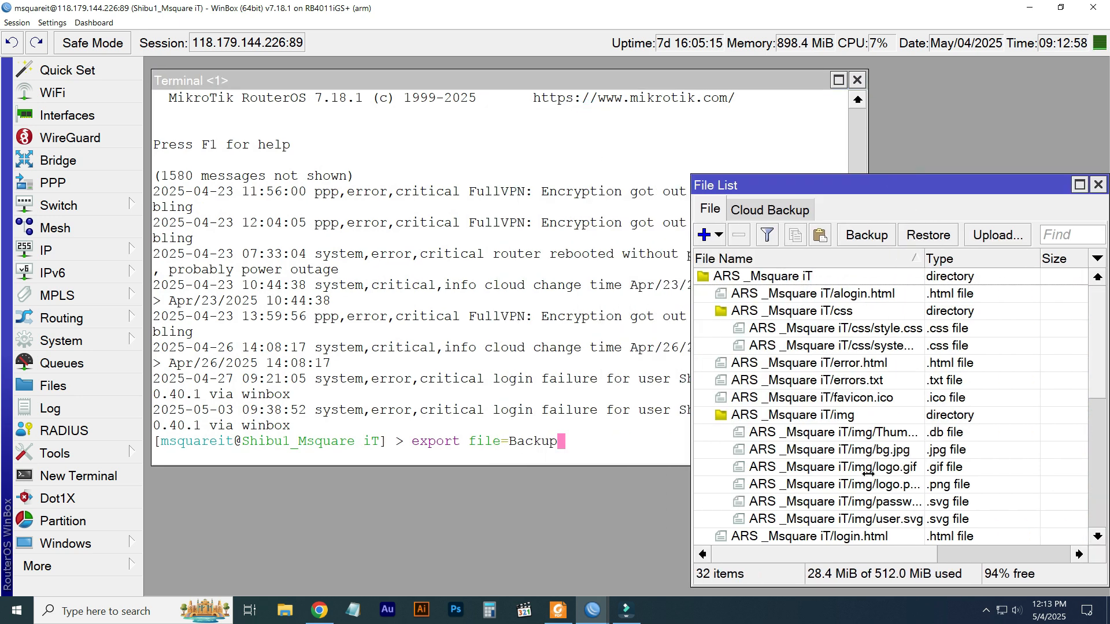
scroll("down", 3)
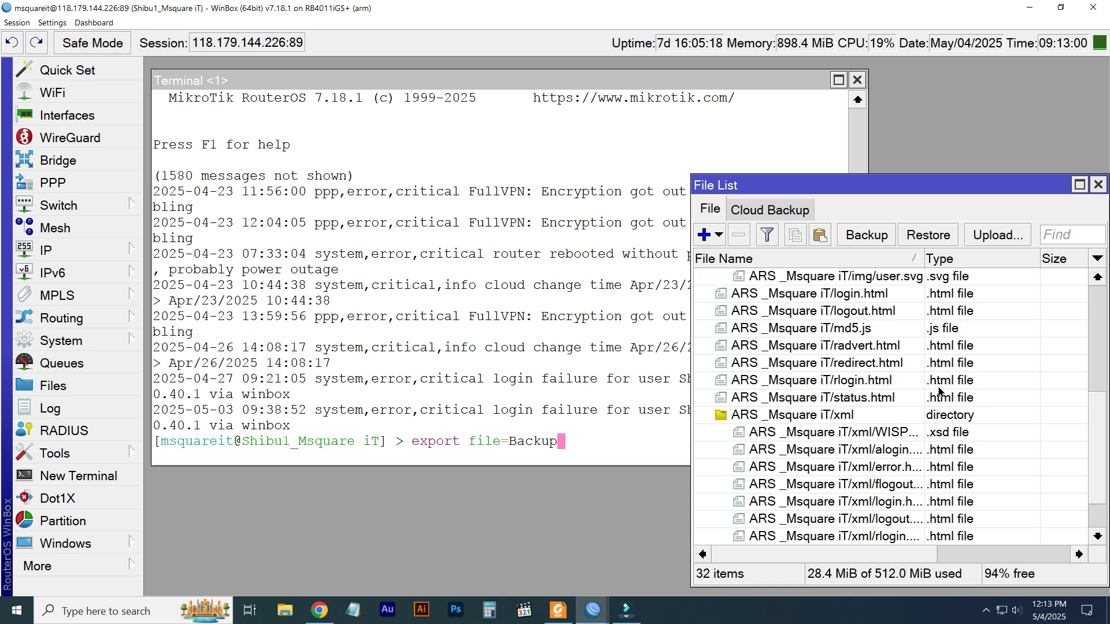
scroll("down", 3)
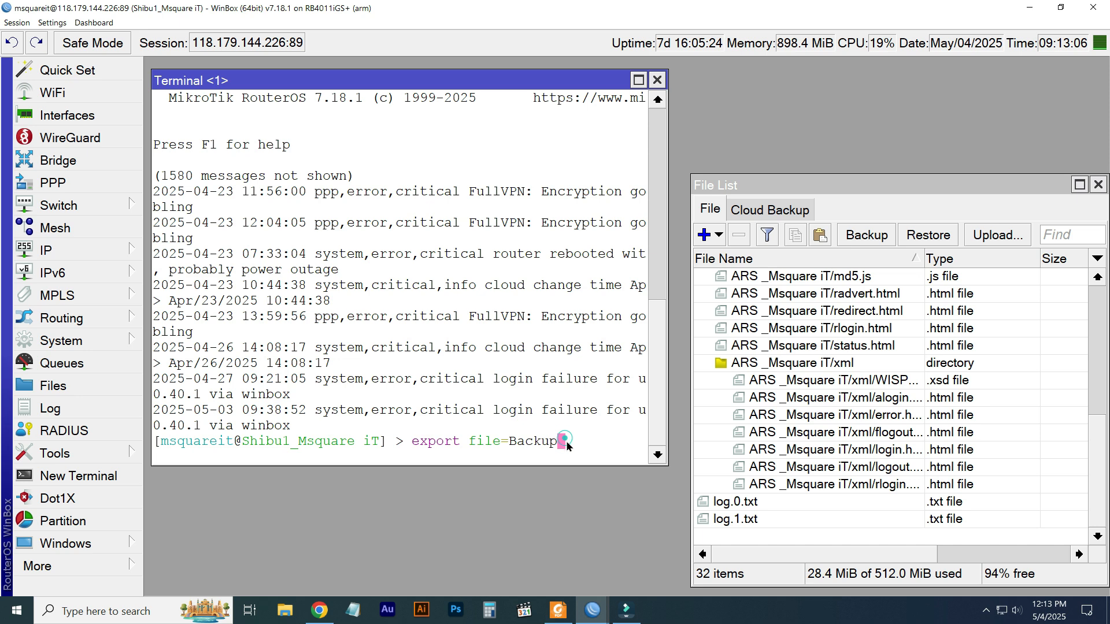
Run the export so Backup.rsc appears in the File List, then copy it out toward the desktop
key("Return")
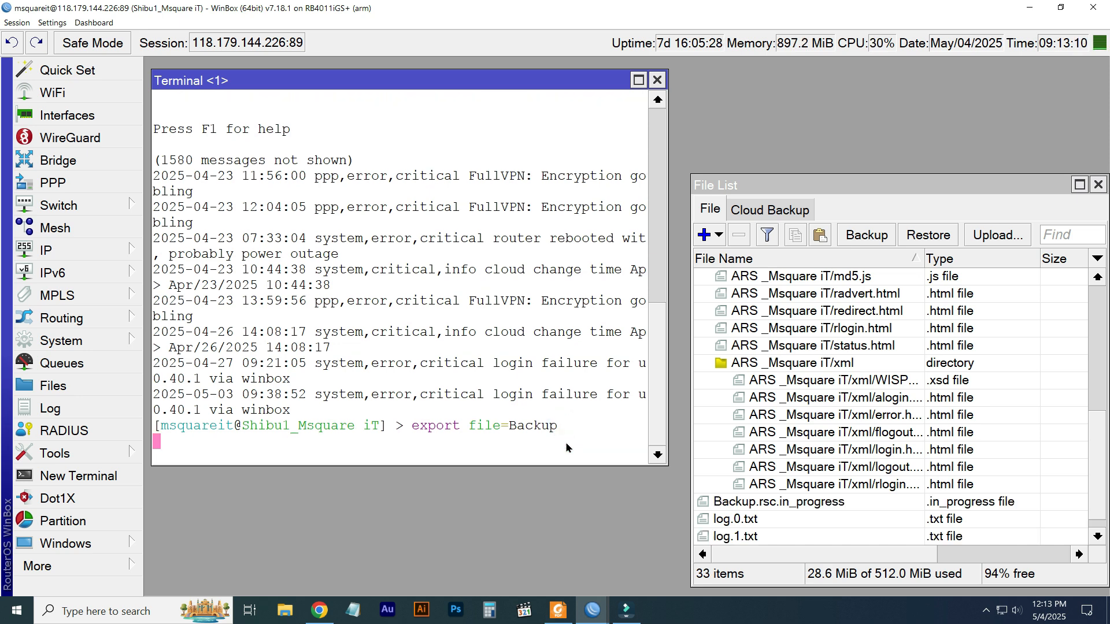
key("Return")
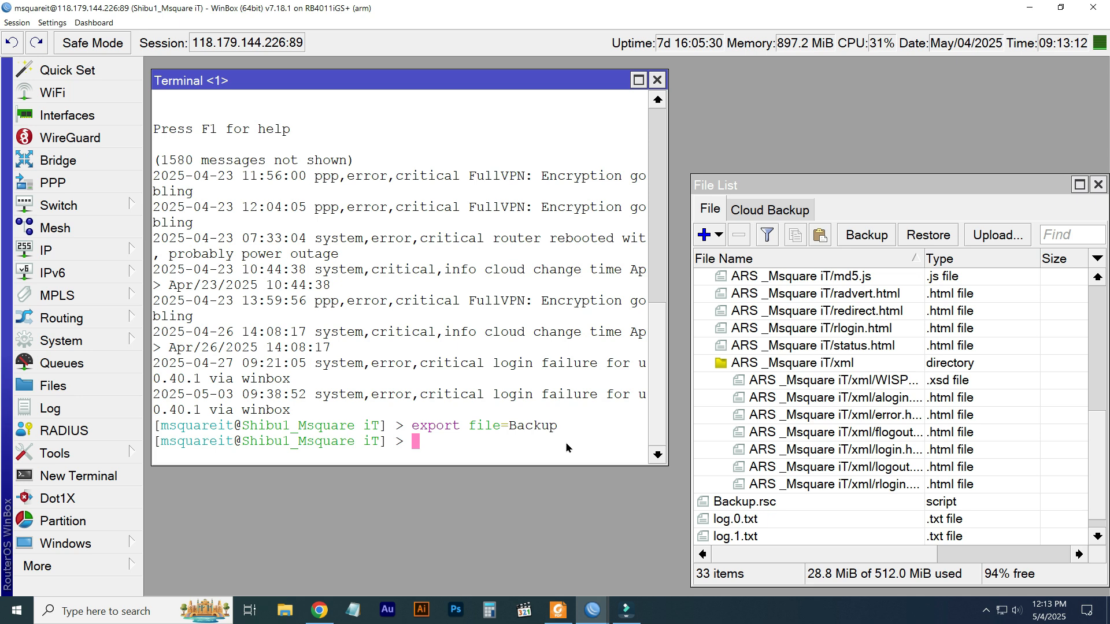
mouse_move(392, 447)
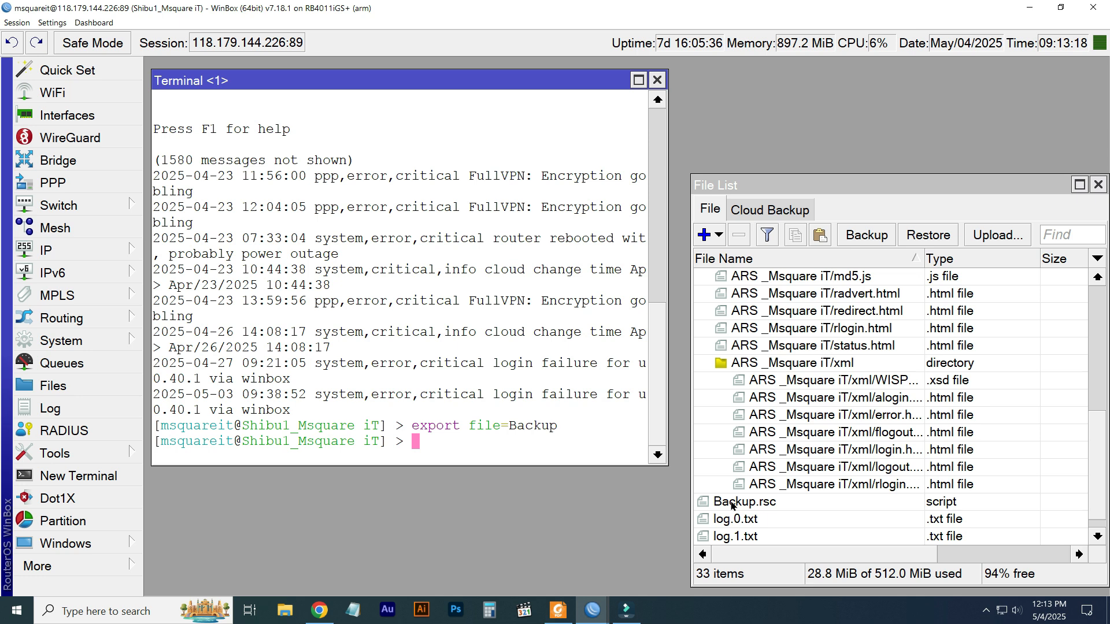
left_click(743, 500)
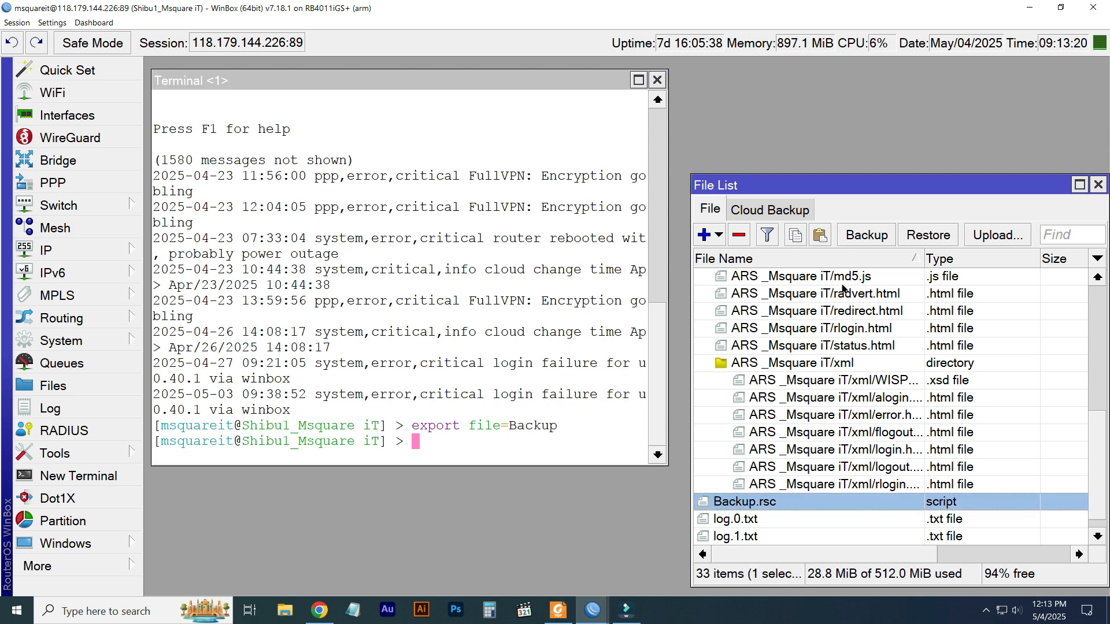
left_click(795, 234)
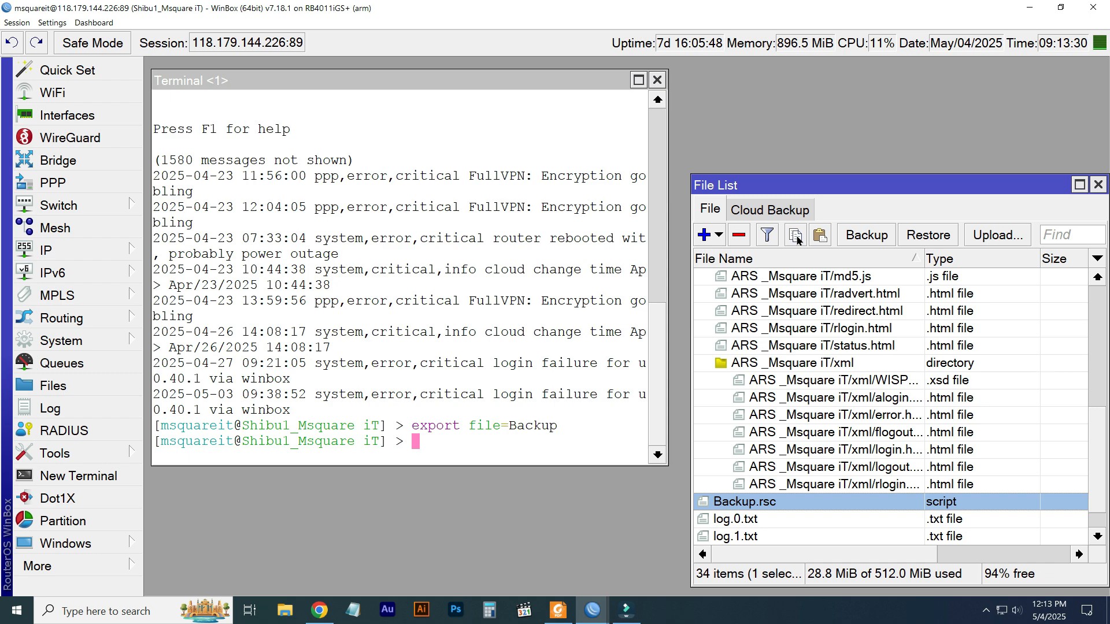
mouse_move(1052, 21)
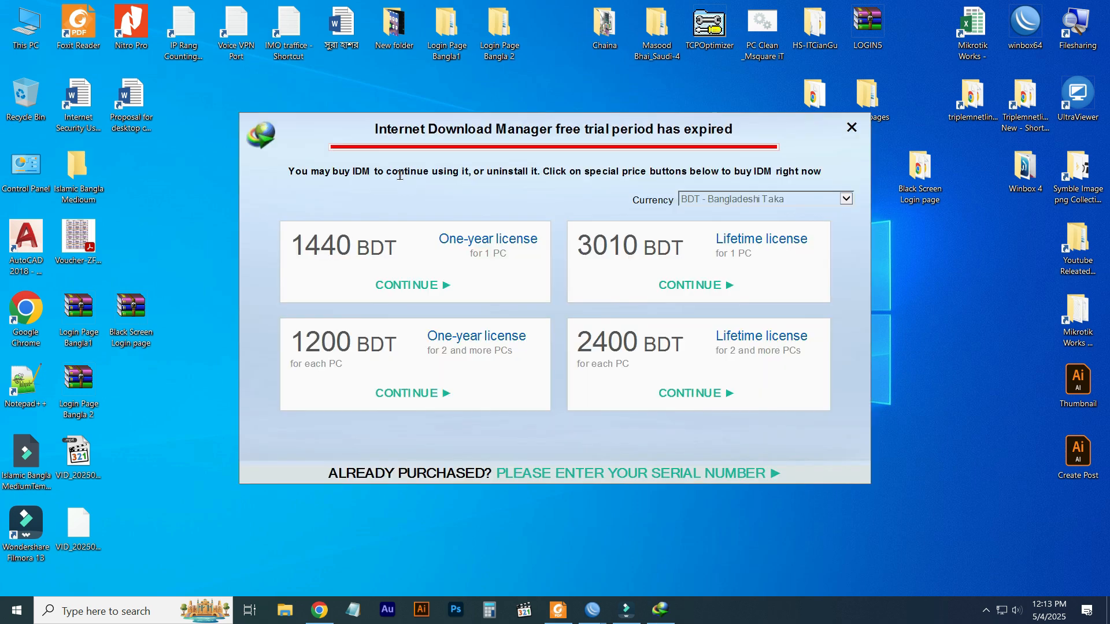
Dismiss the trial-expired notice and bring up the shortcut menu for Backup.rsc on the desktop
left_click(852, 127)
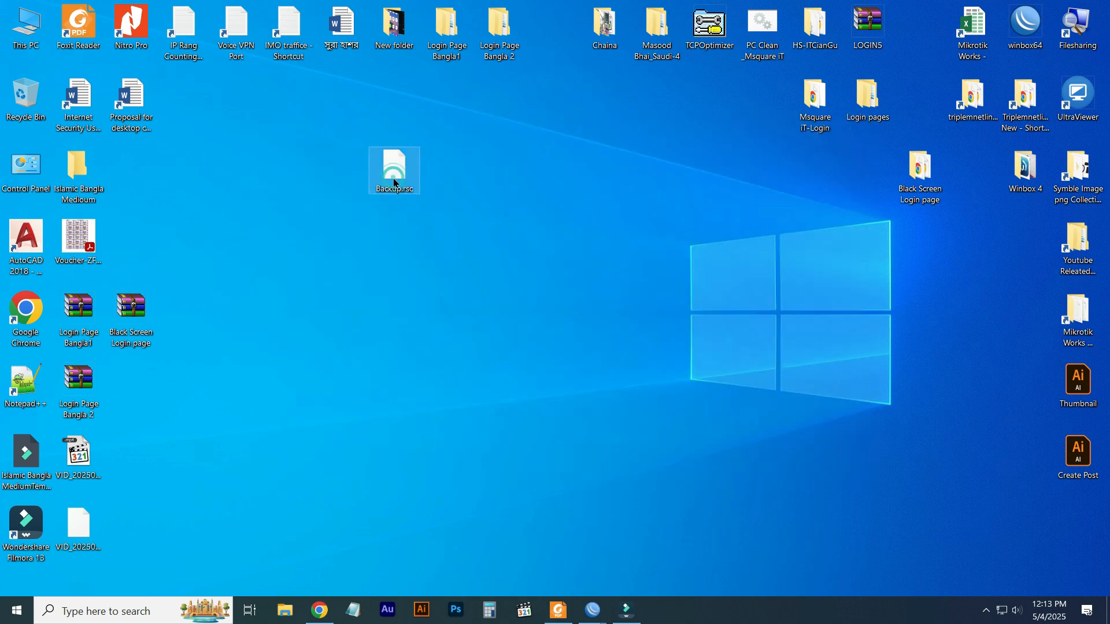
right_click(394, 170)
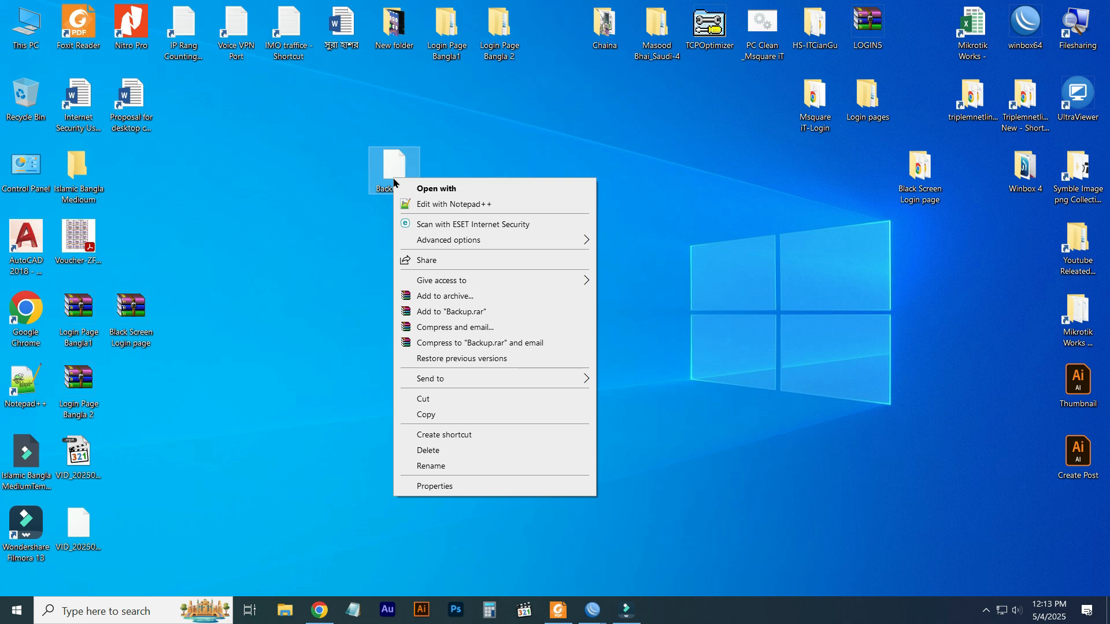
mouse_move(494, 358)
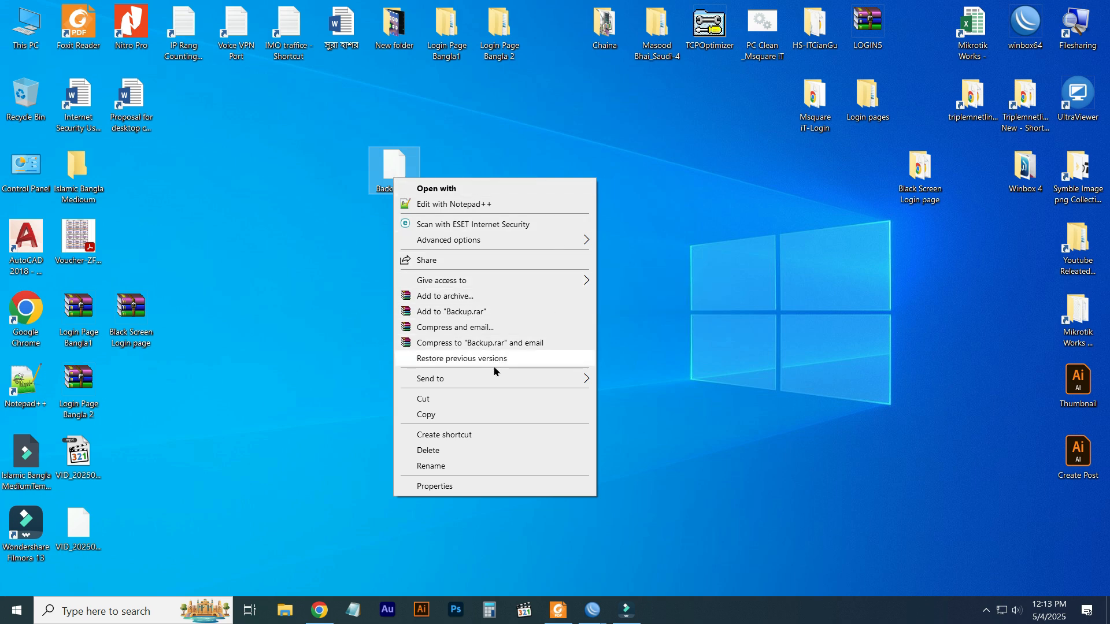
mouse_move(496, 342)
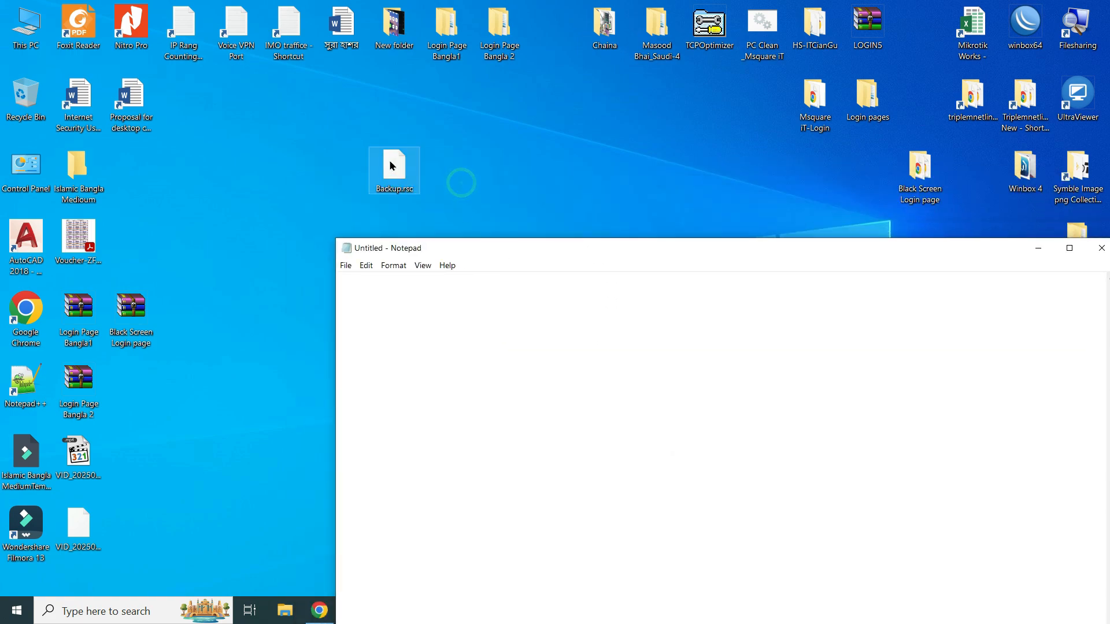
View Backup.rsc maximized in Notepad and read down through the exported settings to the hotspot users
double_click(393, 168)
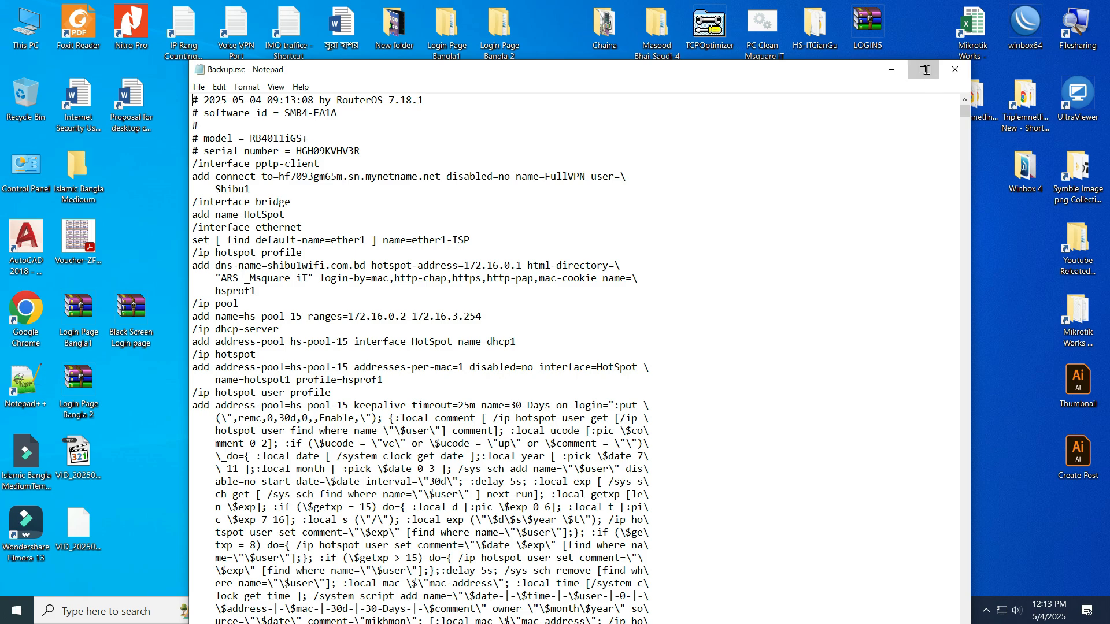
left_click(923, 69)
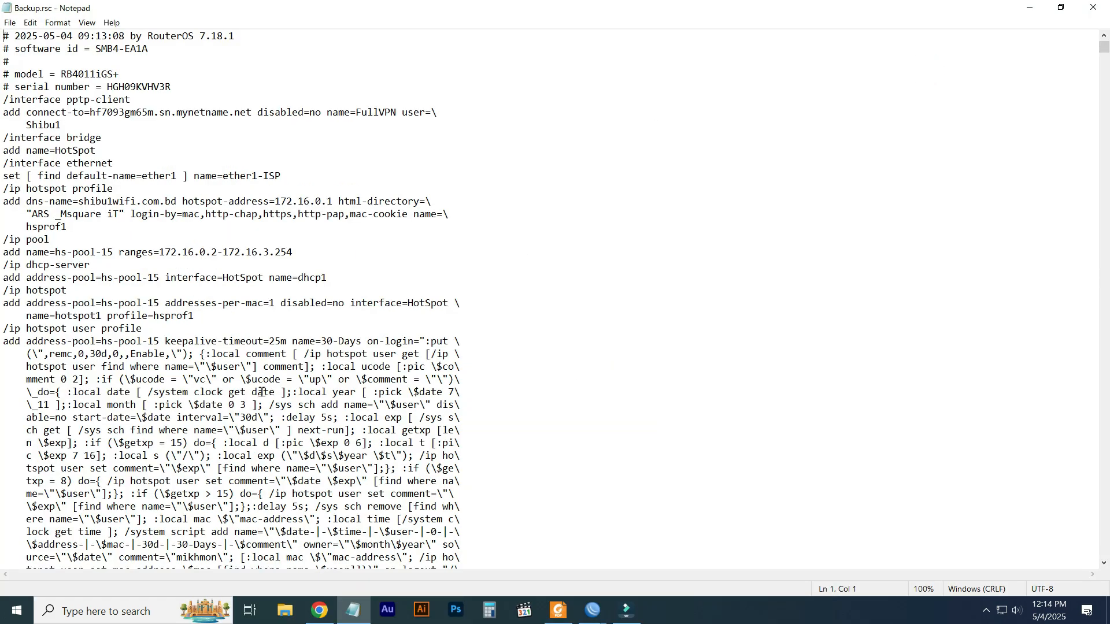
scroll("down", 3)
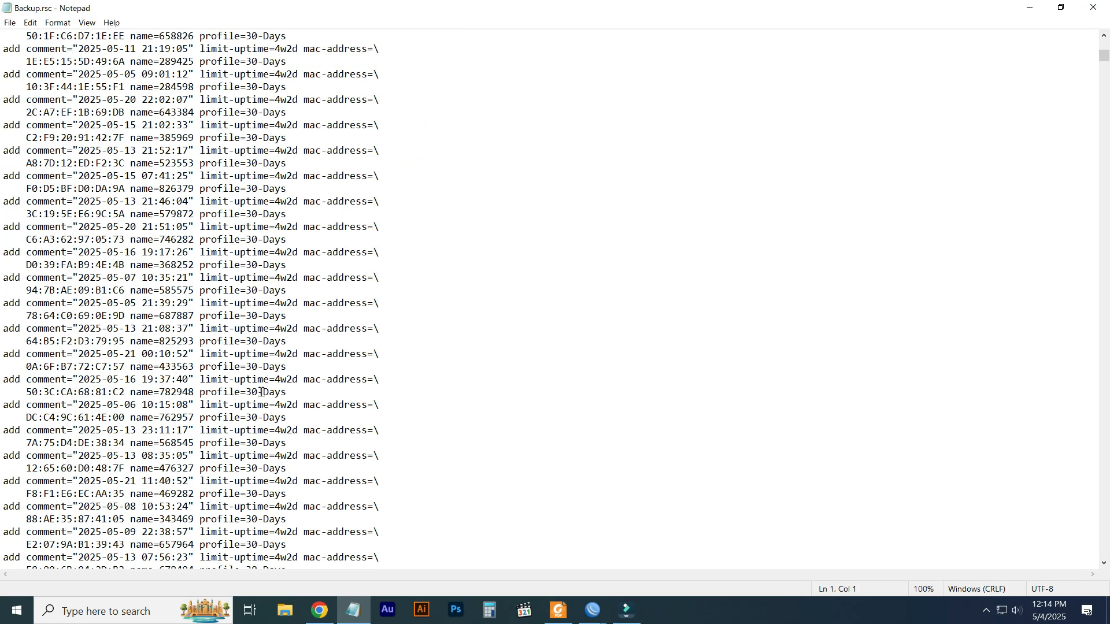
scroll("down", 3)
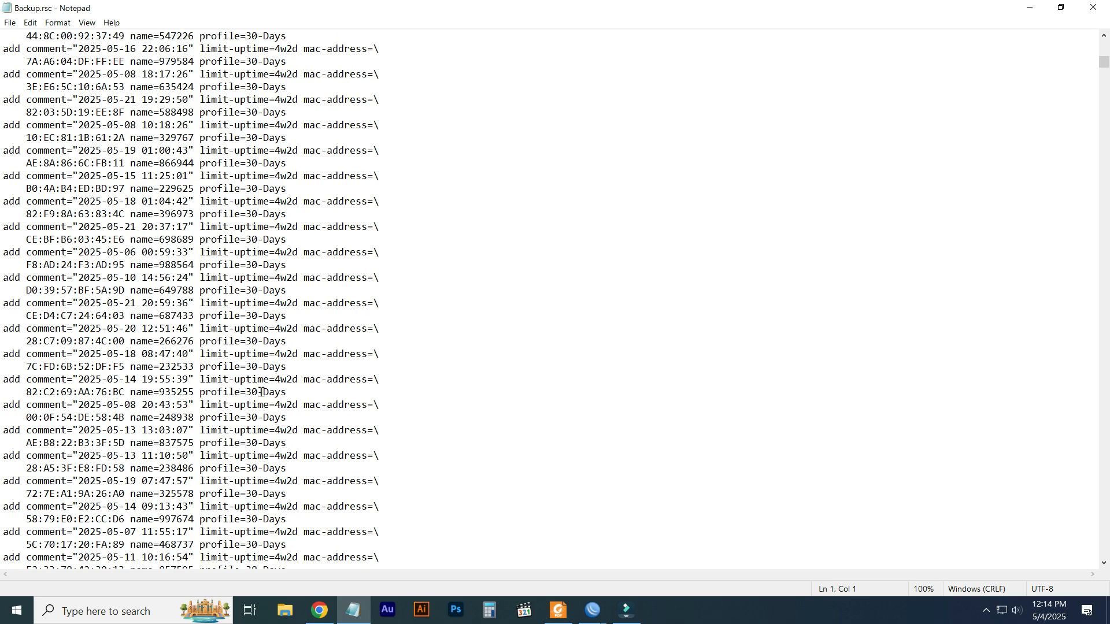
scroll("down", 3)
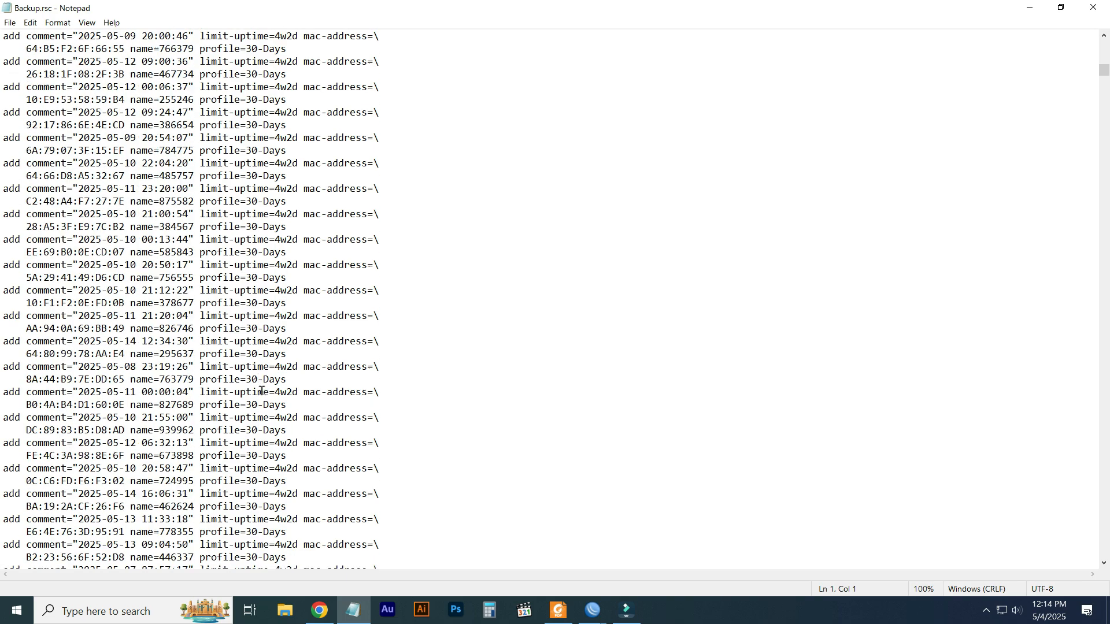
scroll("down", 3)
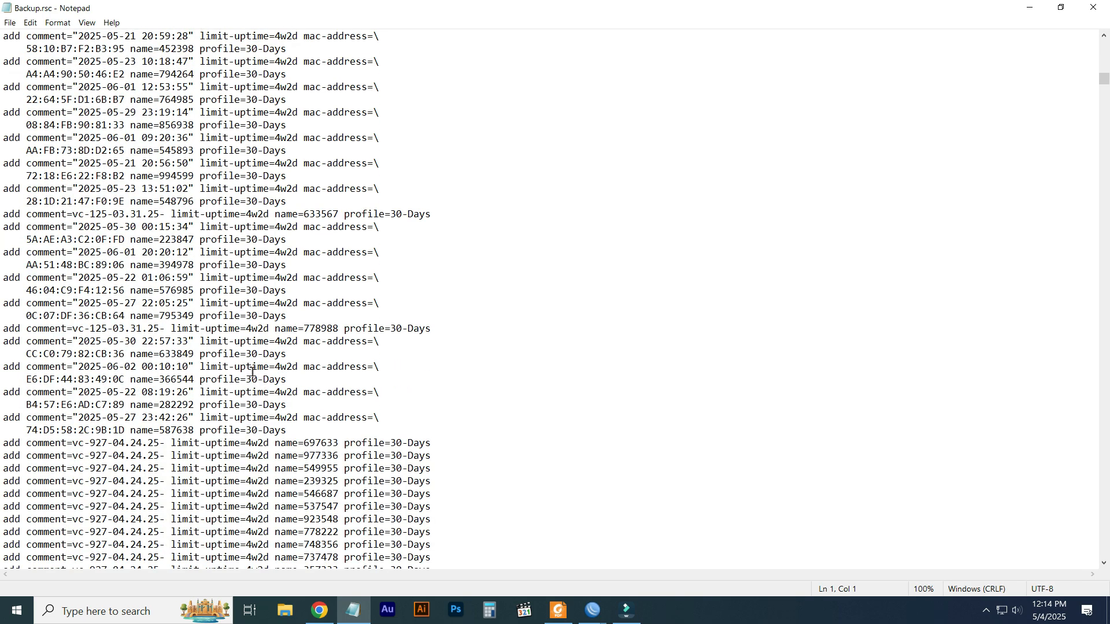
scroll("down", 3)
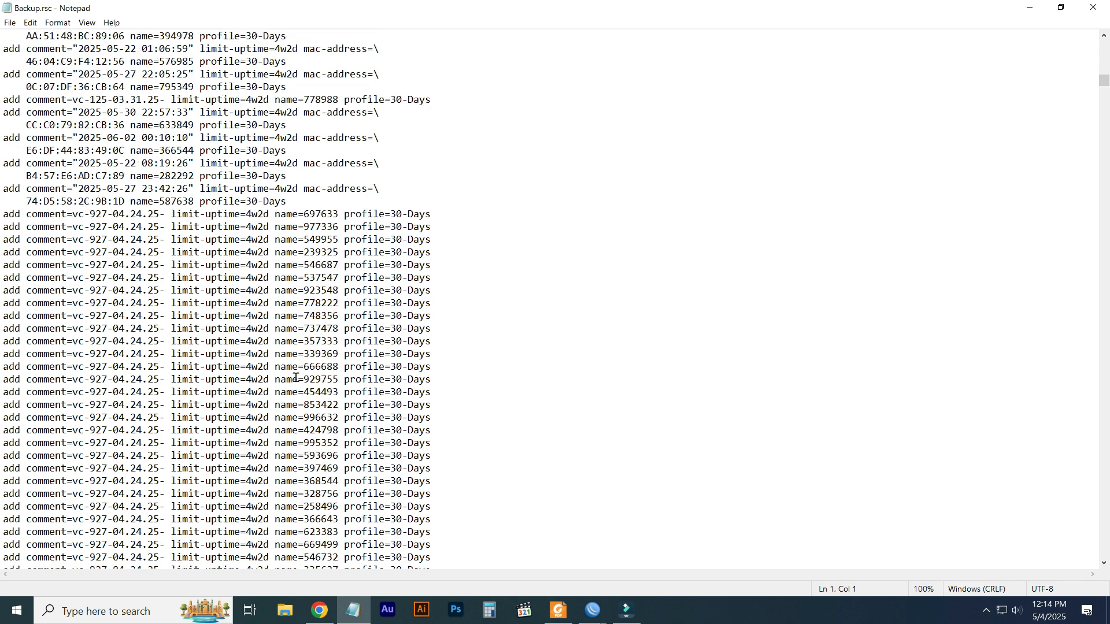
scroll("down", 3)
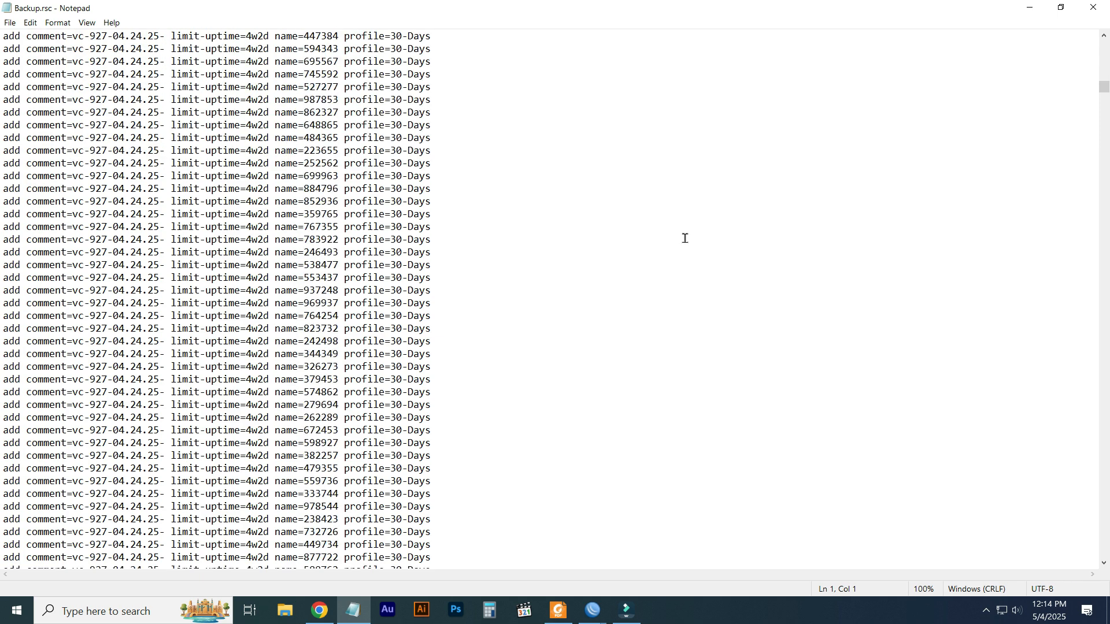
Return to the start of the file with Ctrl+Home and close Notepad, leaving the desktop
scroll("up", 3)
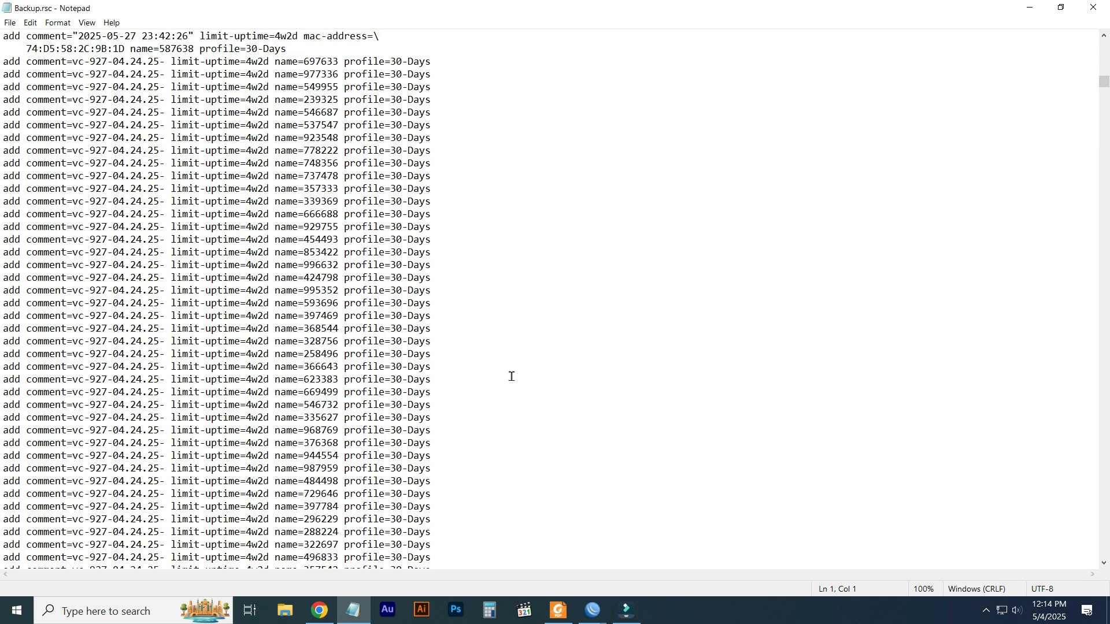
scroll("up", 3)
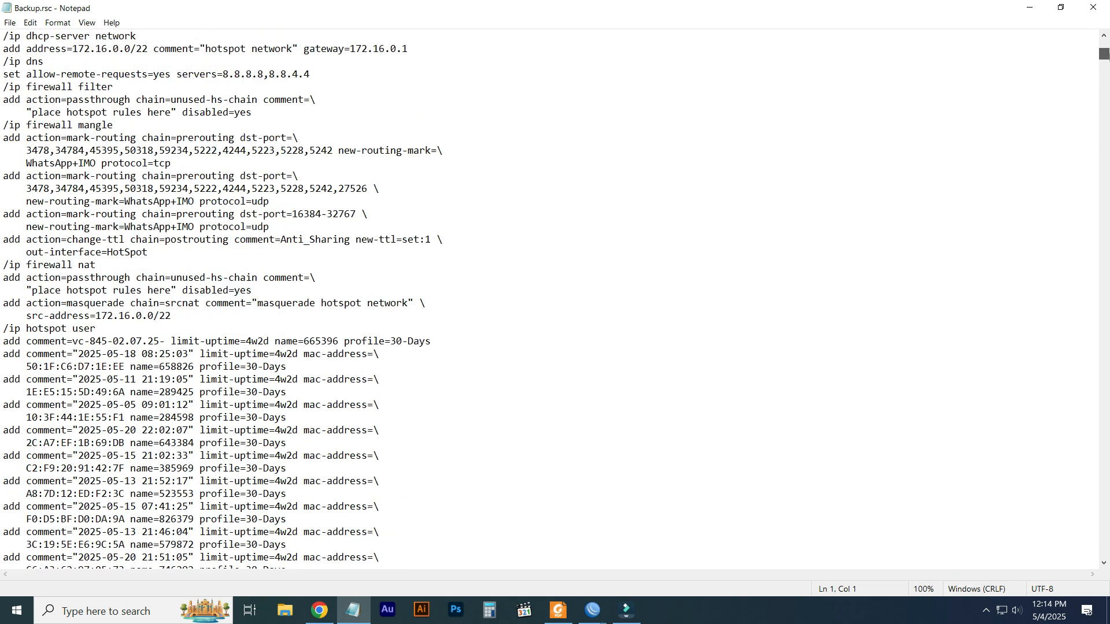
key("ctrl+Home")
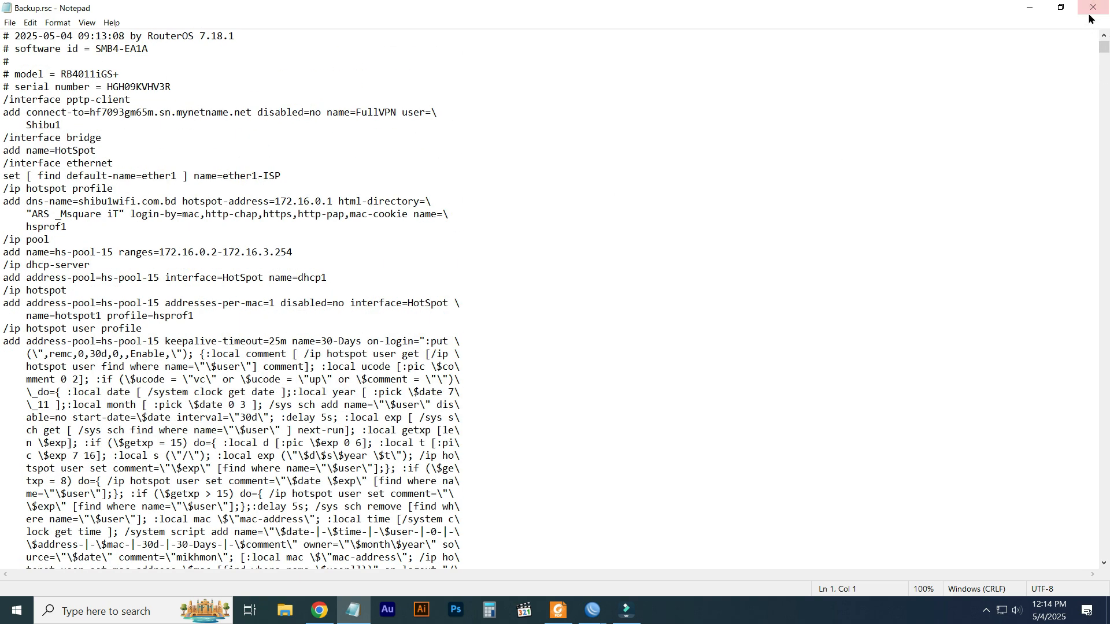
left_click(1093, 7)
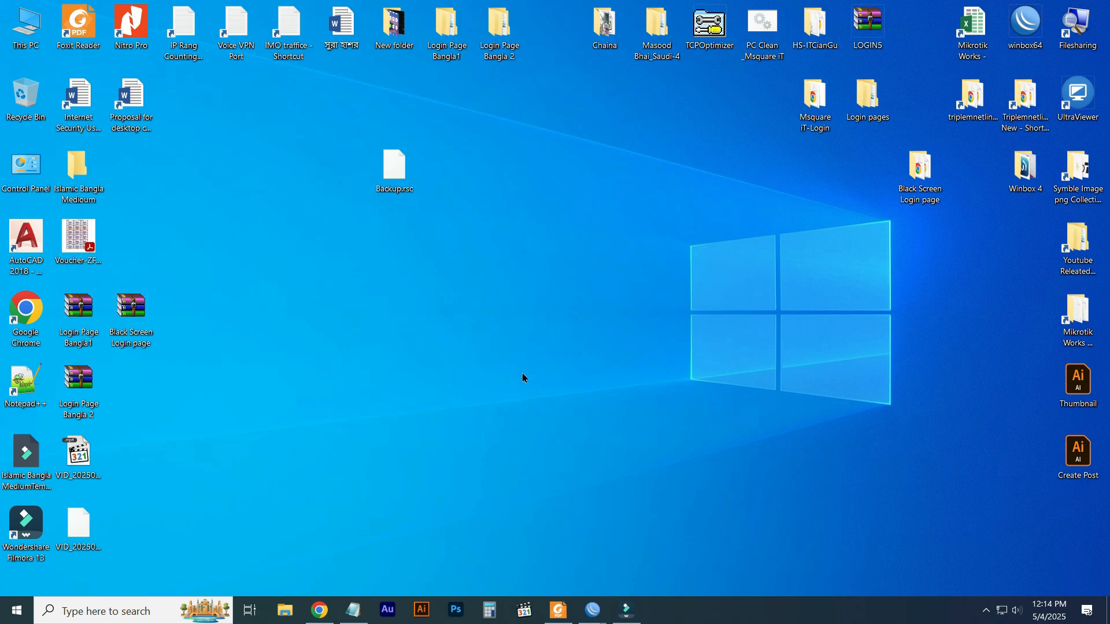